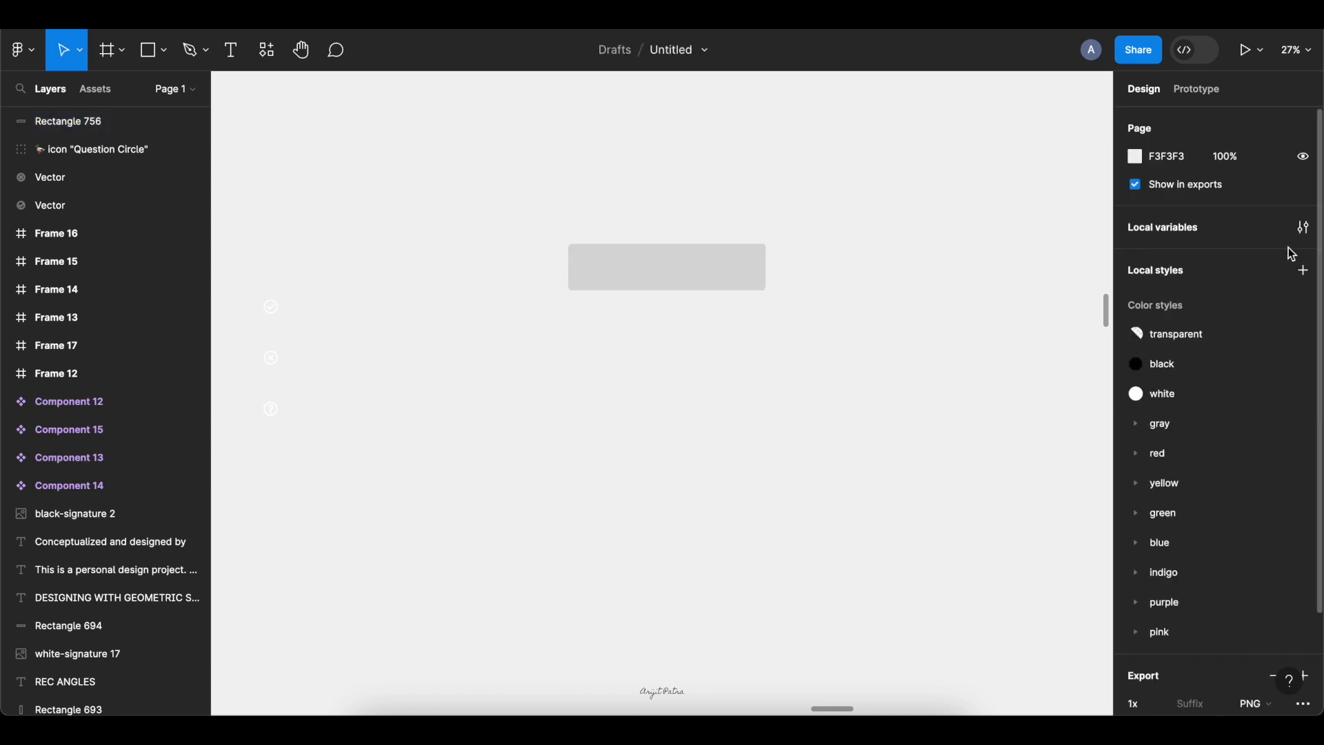
Step: Fill the rectangle with the success colour variable and place the check icon on it
{"action": "left_click", "coordinate": [1302, 227]}
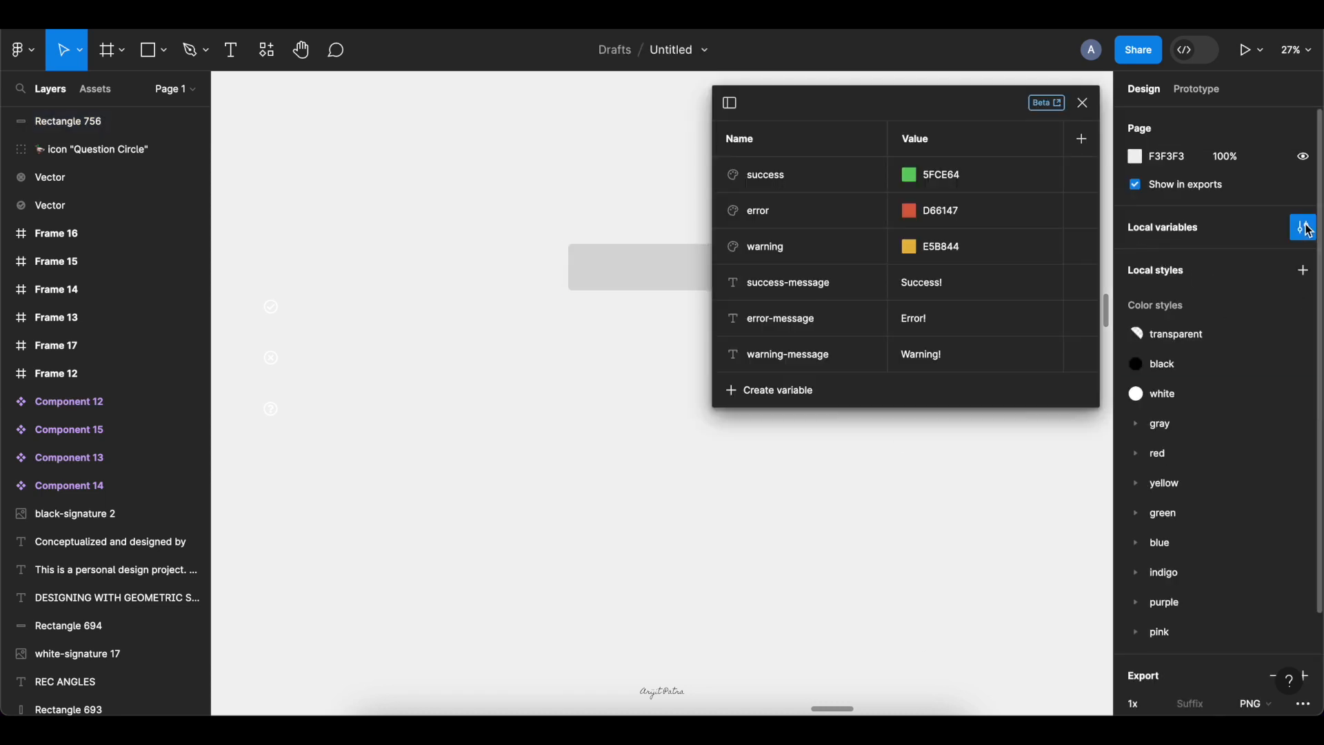
{"action": "mouse_move", "coordinate": [1013, 338]}
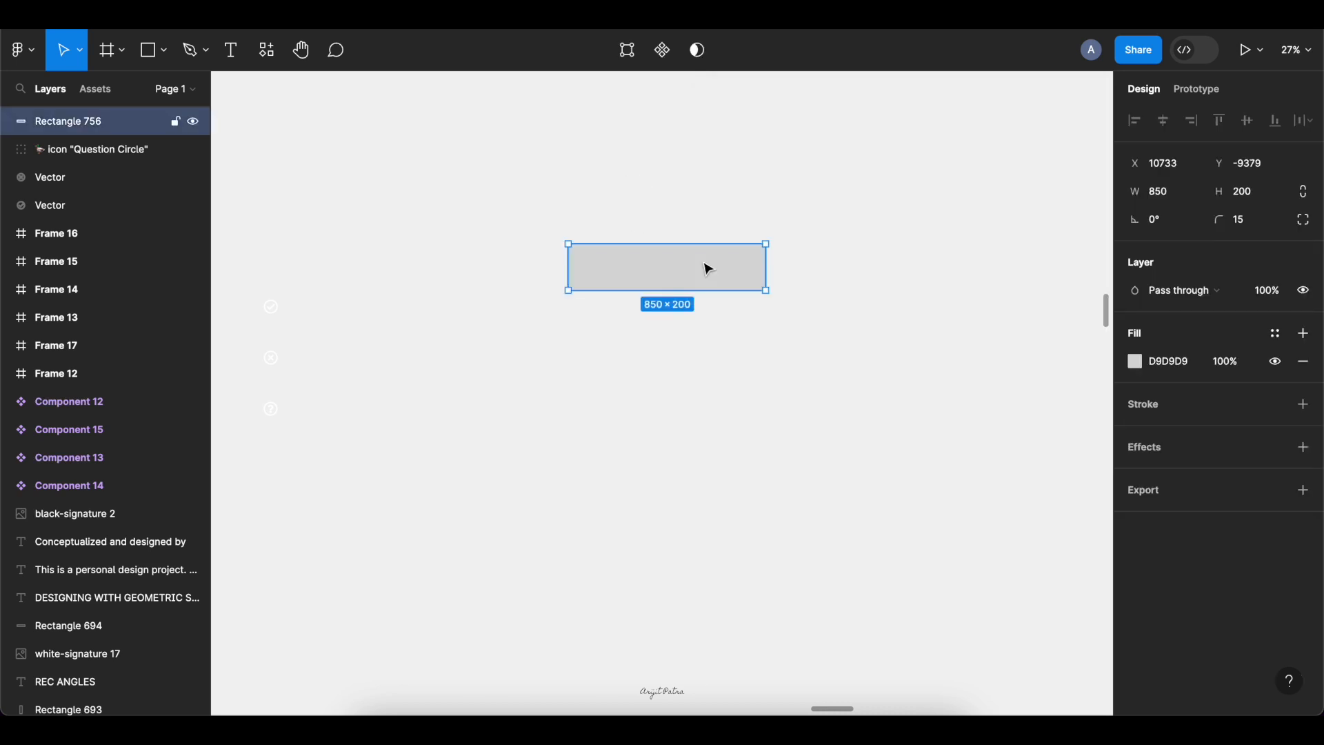
{"action": "left_click", "coordinate": [1134, 360]}
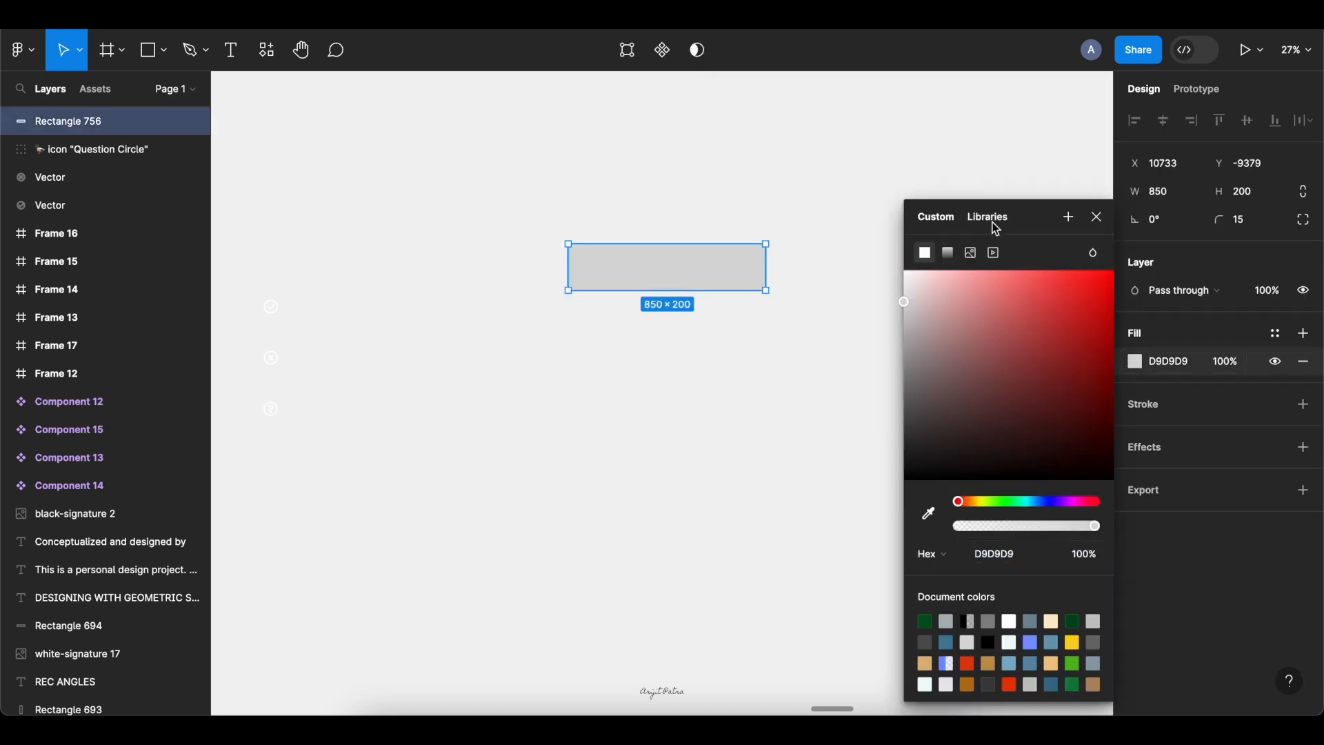
{"action": "left_click", "coordinate": [872, 309]}
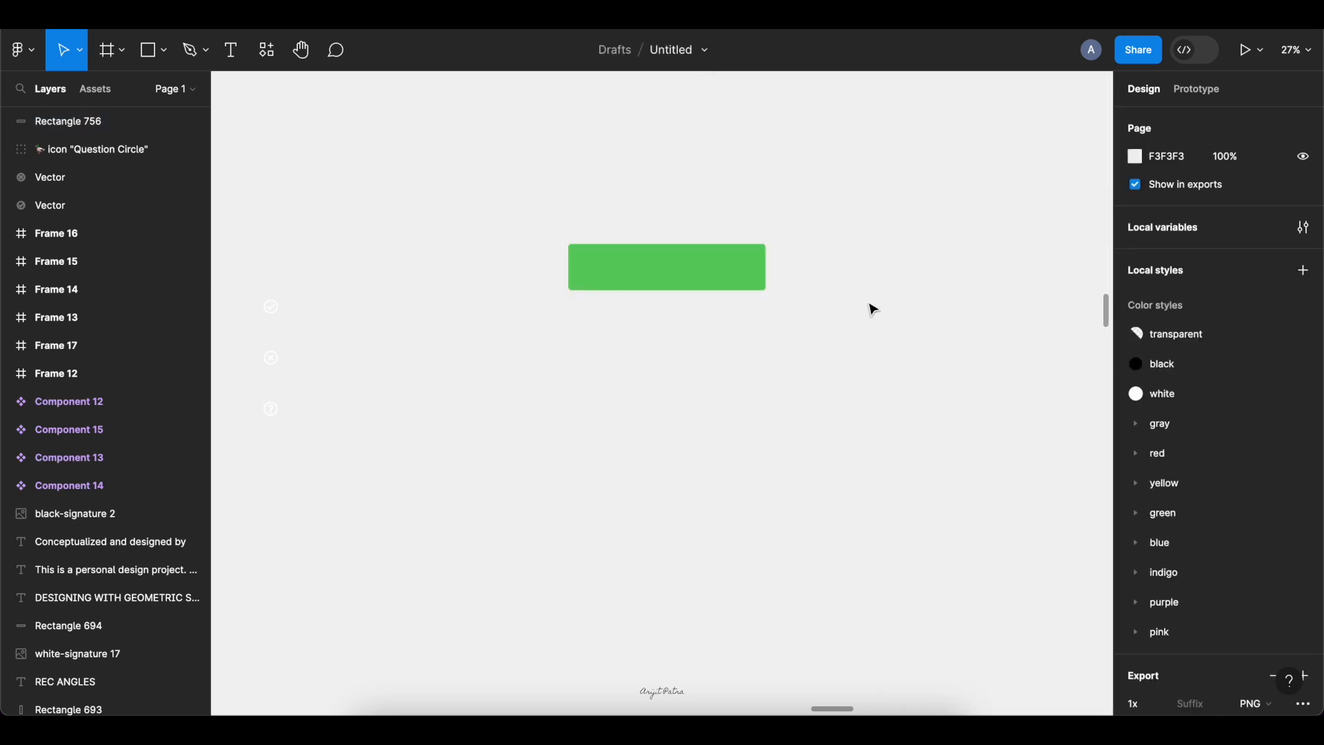
{"action": "left_click", "coordinate": [589, 266]}
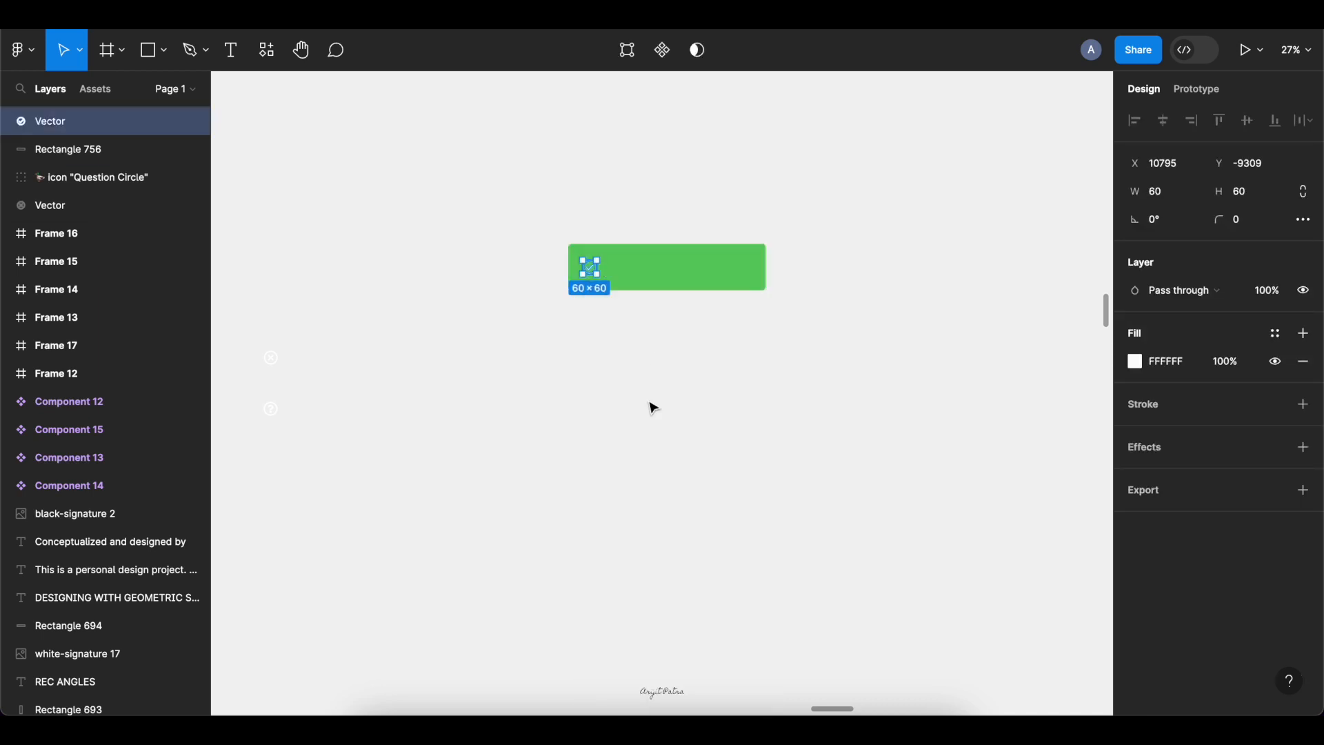
Step: Add a text layer bound to the success-message variable and select rectangle, icon and text
{"action": "left_click", "coordinate": [648, 269]}
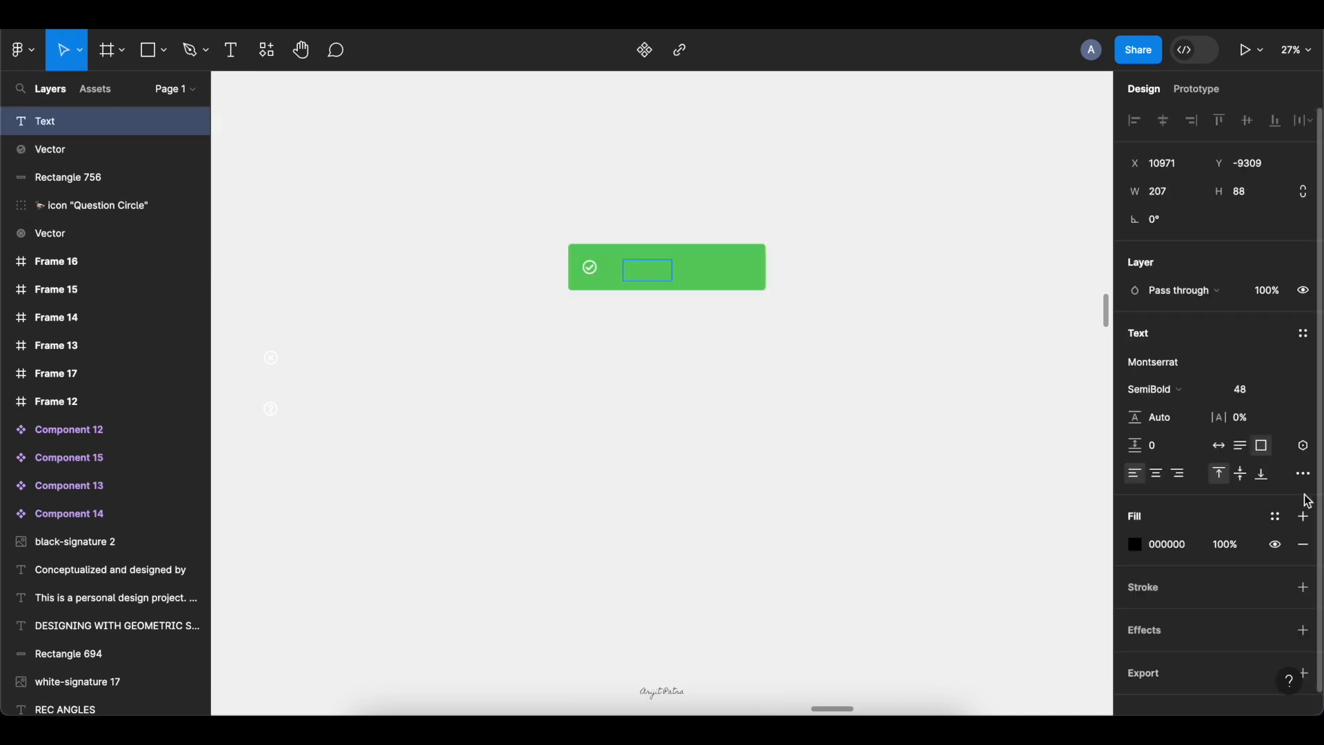
{"action": "left_click", "coordinate": [1302, 446]}
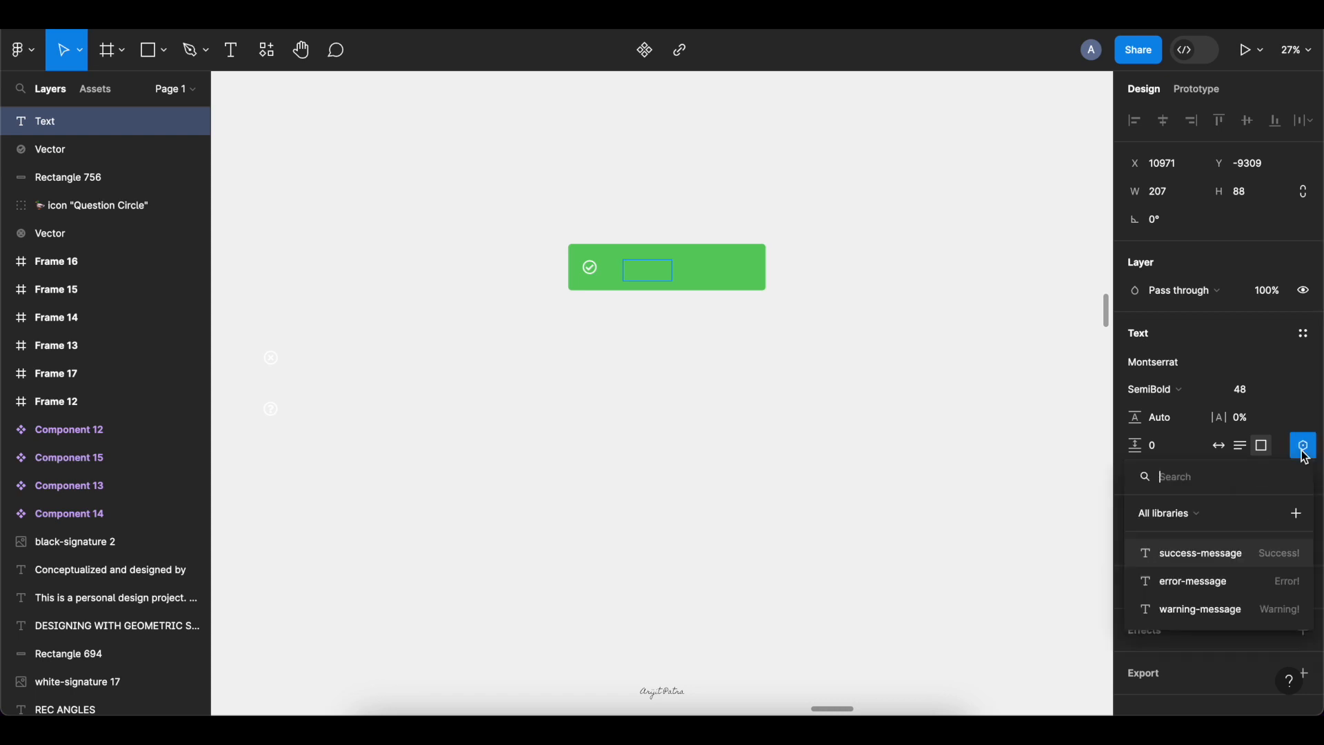
{"action": "left_click", "coordinate": [1198, 552]}
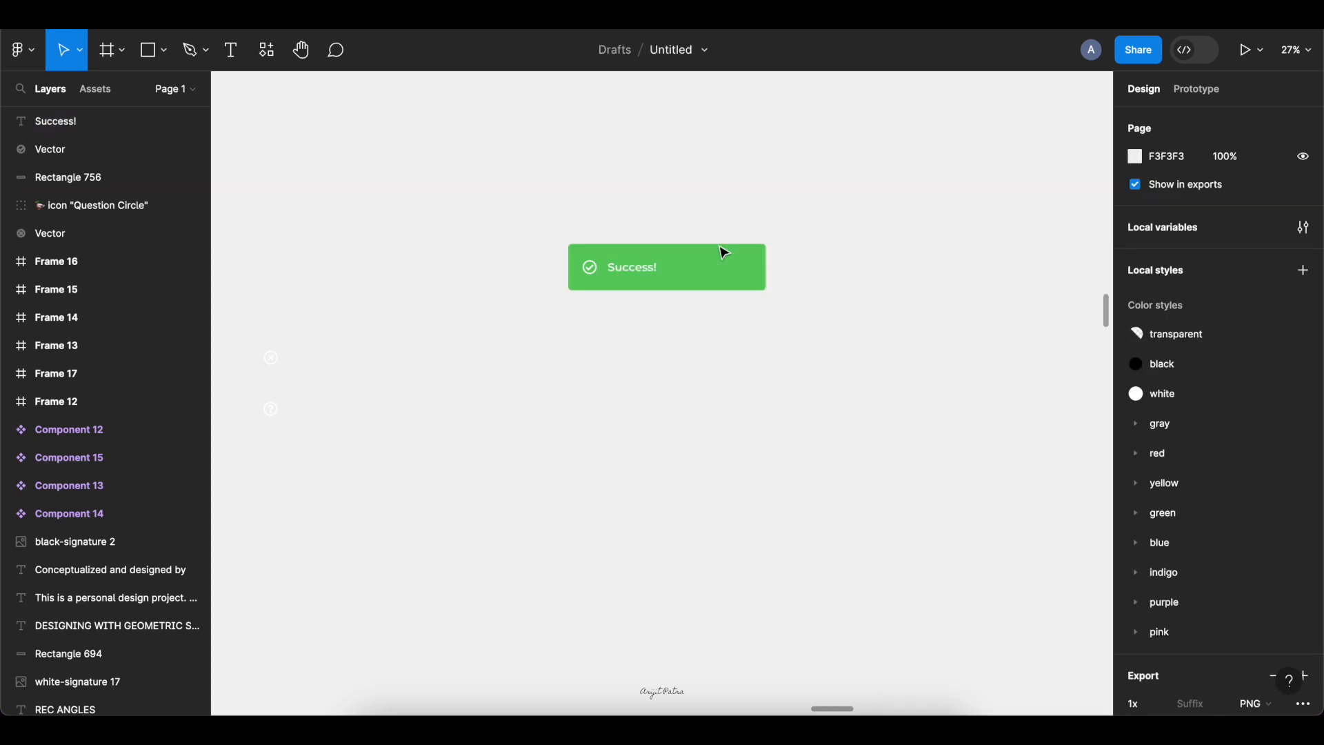
{"action": "left_click", "coordinate": [588, 266]}
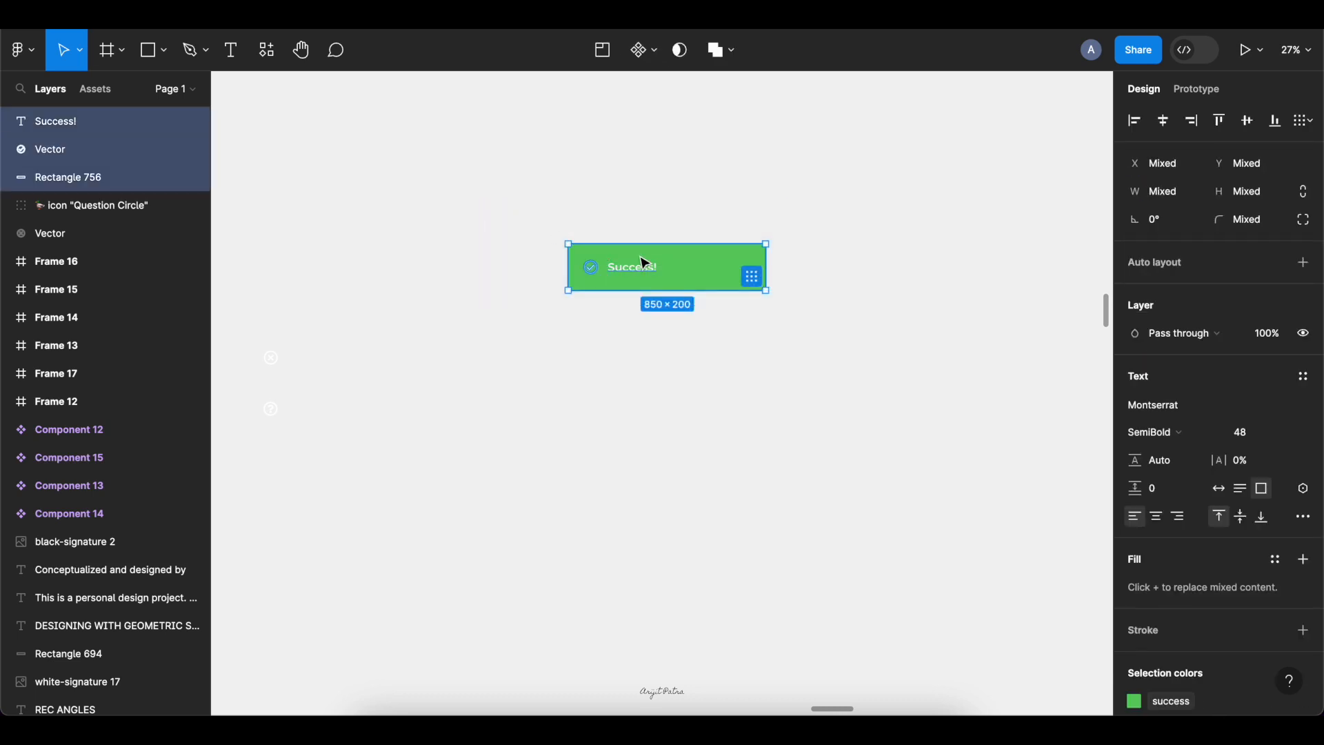
Step: Create a component named Alert from the selected rectangle, icon and Success! text
{"action": "right_click", "coordinate": [637, 266]}
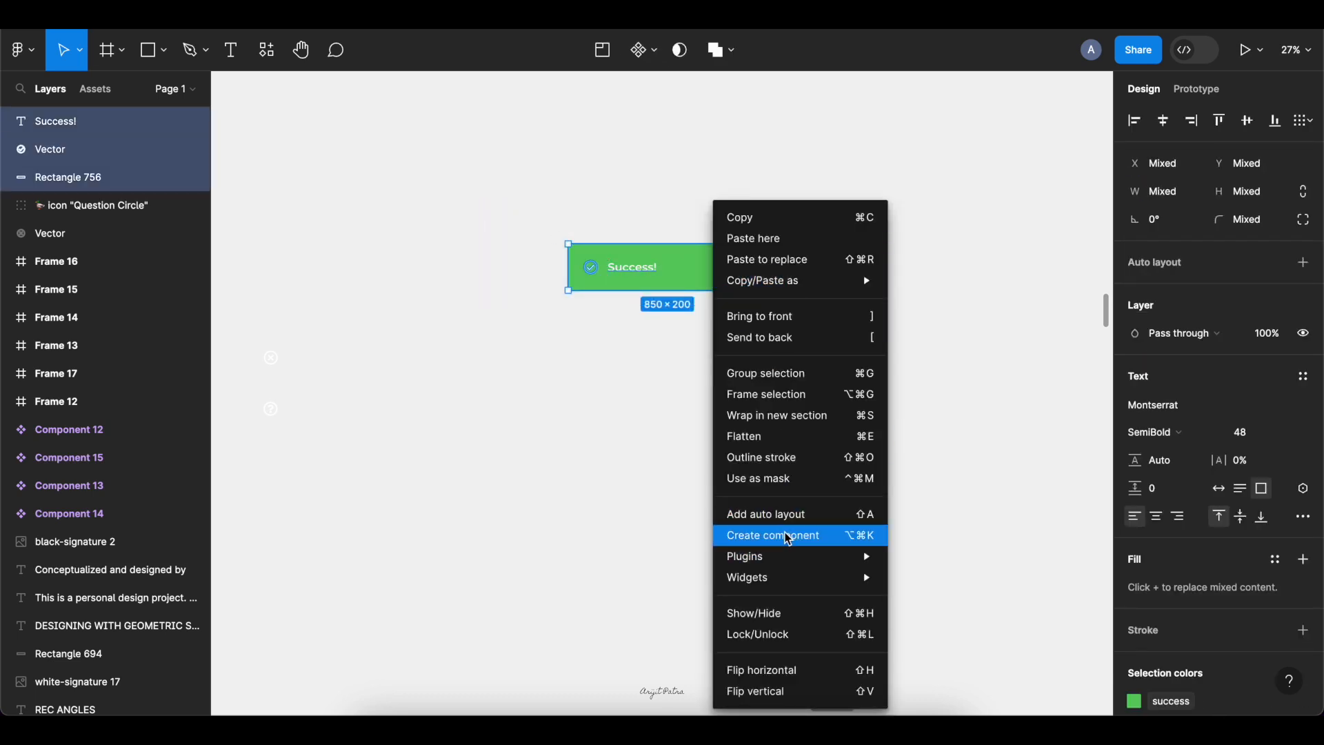
{"action": "left_click", "coordinate": [773, 535]}
{"action": "type", "text": "Alert"}
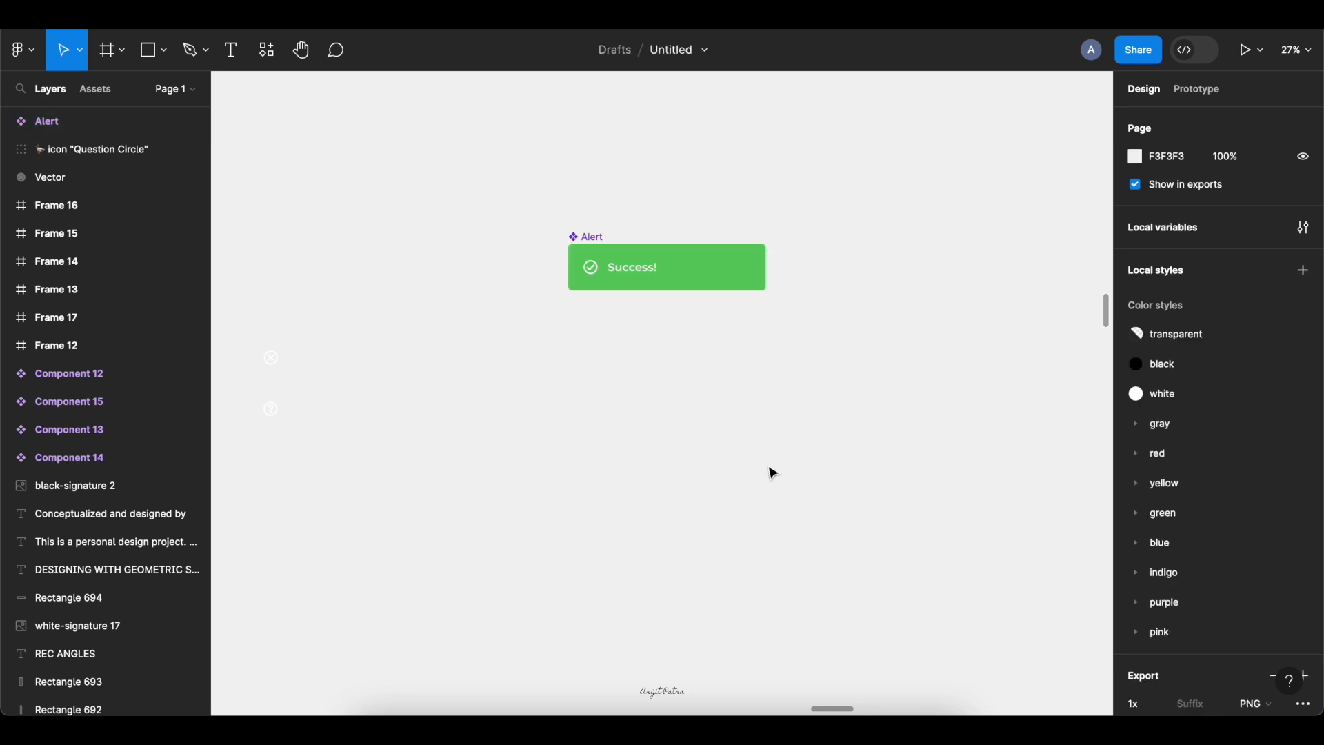
Step: Add an Error variant filled with the error colour, error-message text and an X-circle icon
{"action": "right_click", "coordinate": [665, 266]}
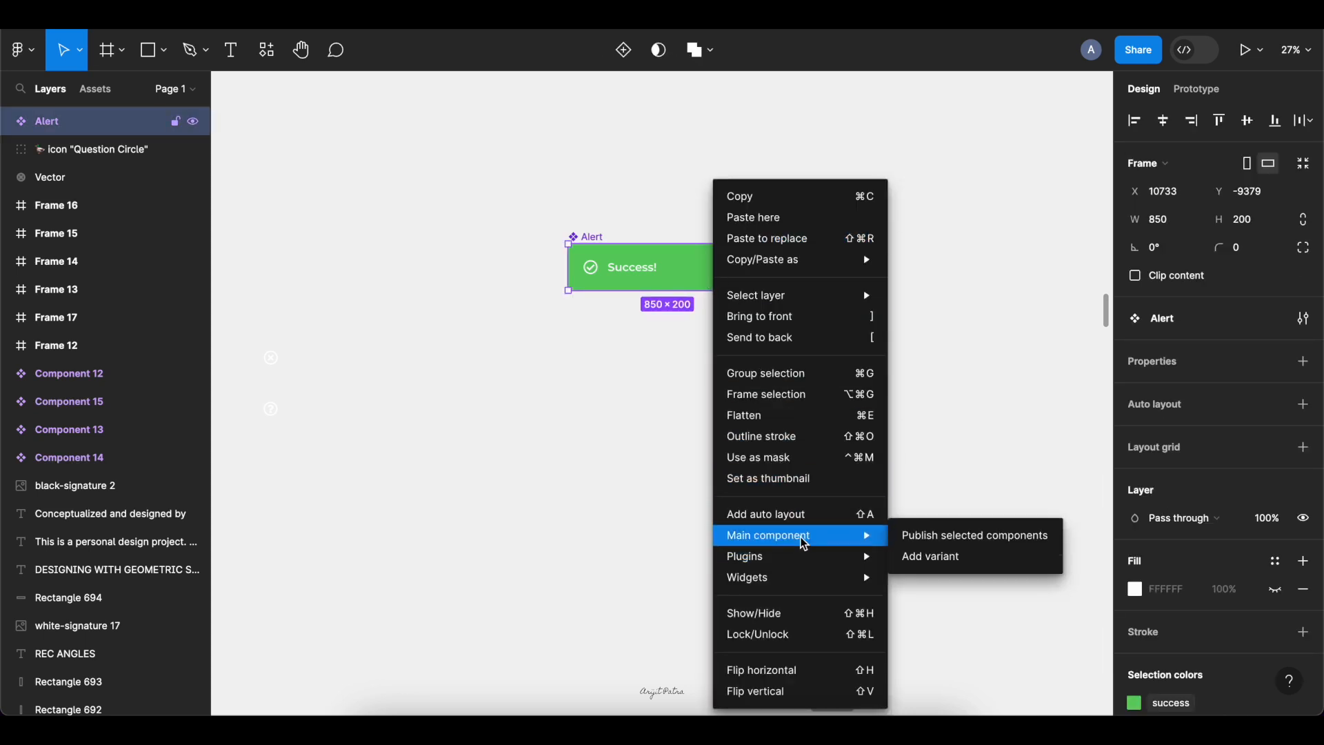
{"action": "left_click", "coordinate": [928, 556]}
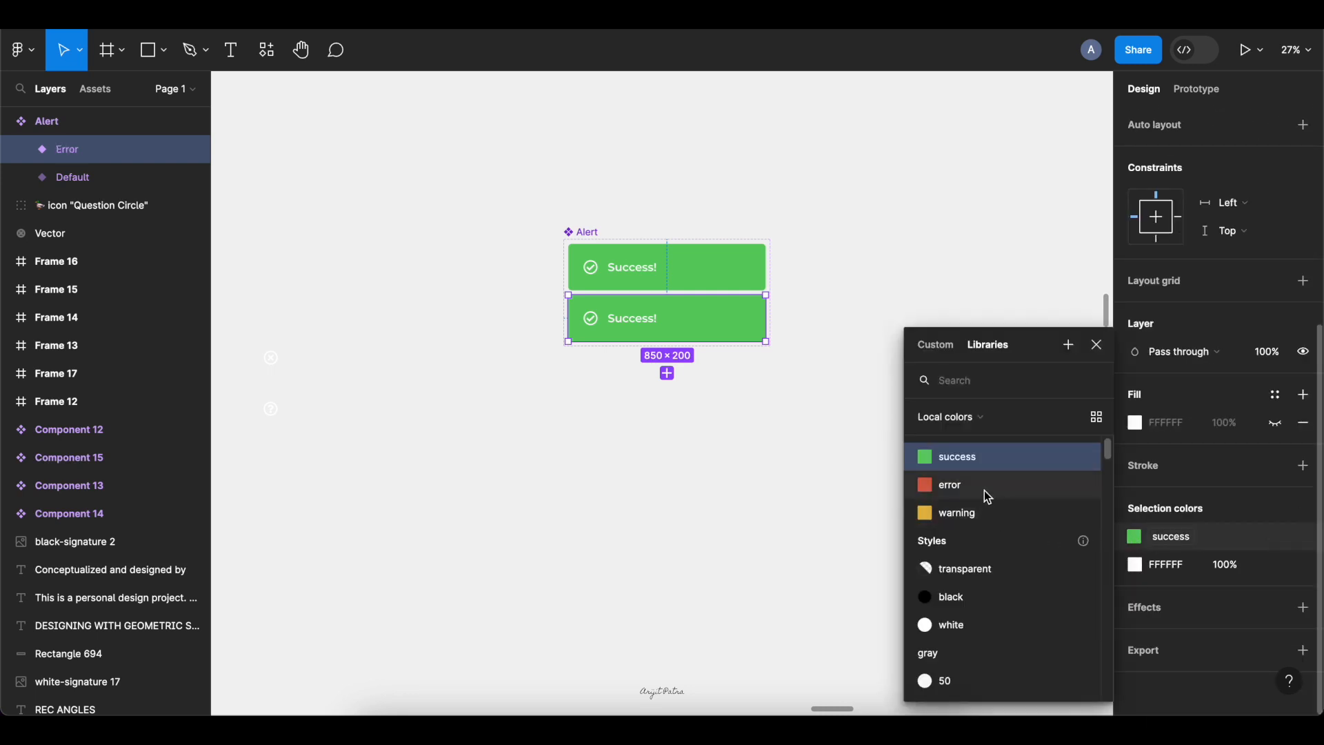
{"action": "left_click", "coordinate": [949, 483]}
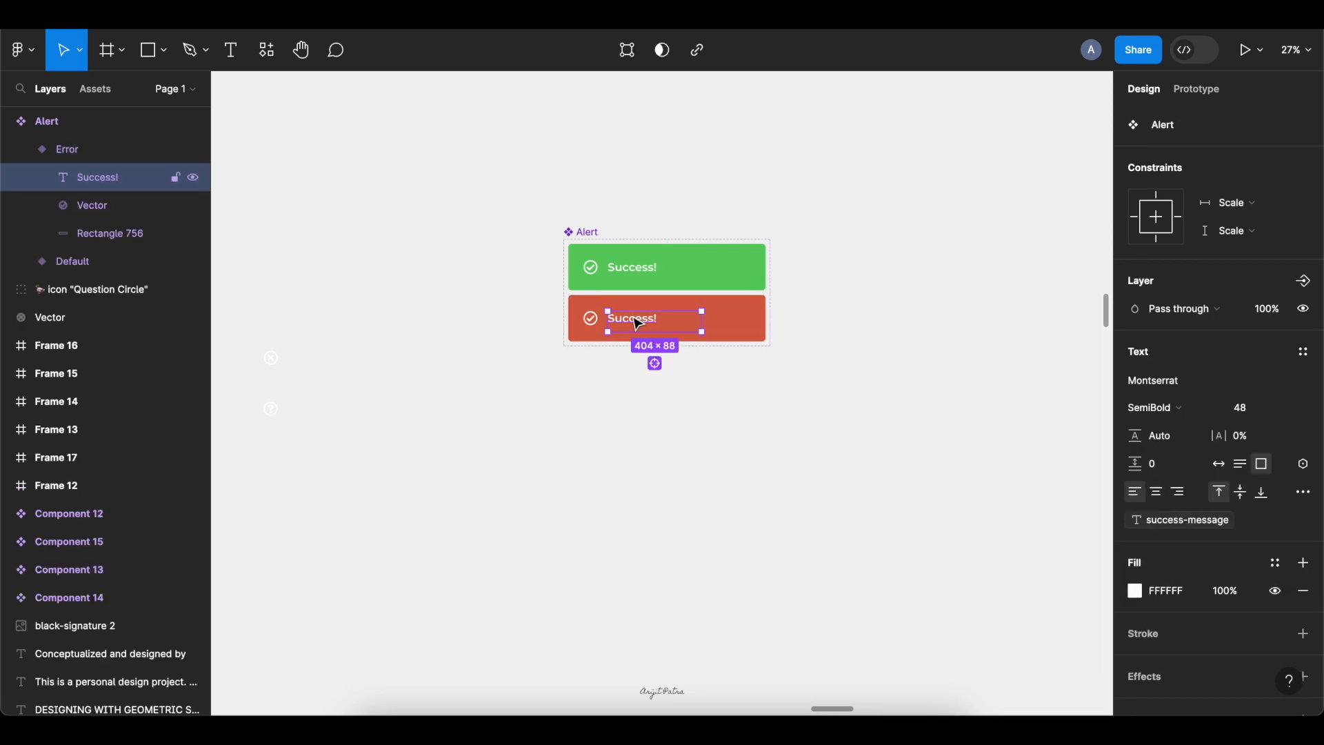
{"action": "left_click", "coordinate": [1303, 463]}
{"action": "type", "text": "Error!"}
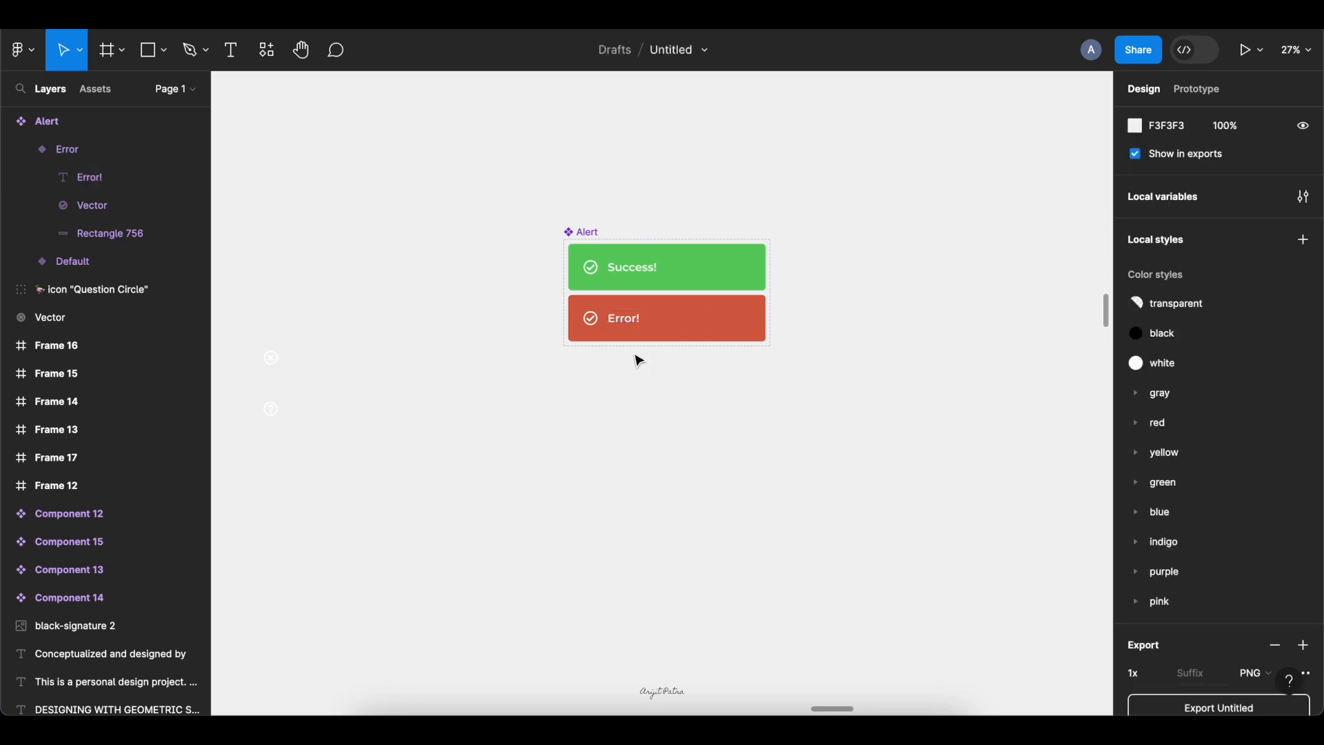
{"action": "left_click", "coordinate": [666, 318]}
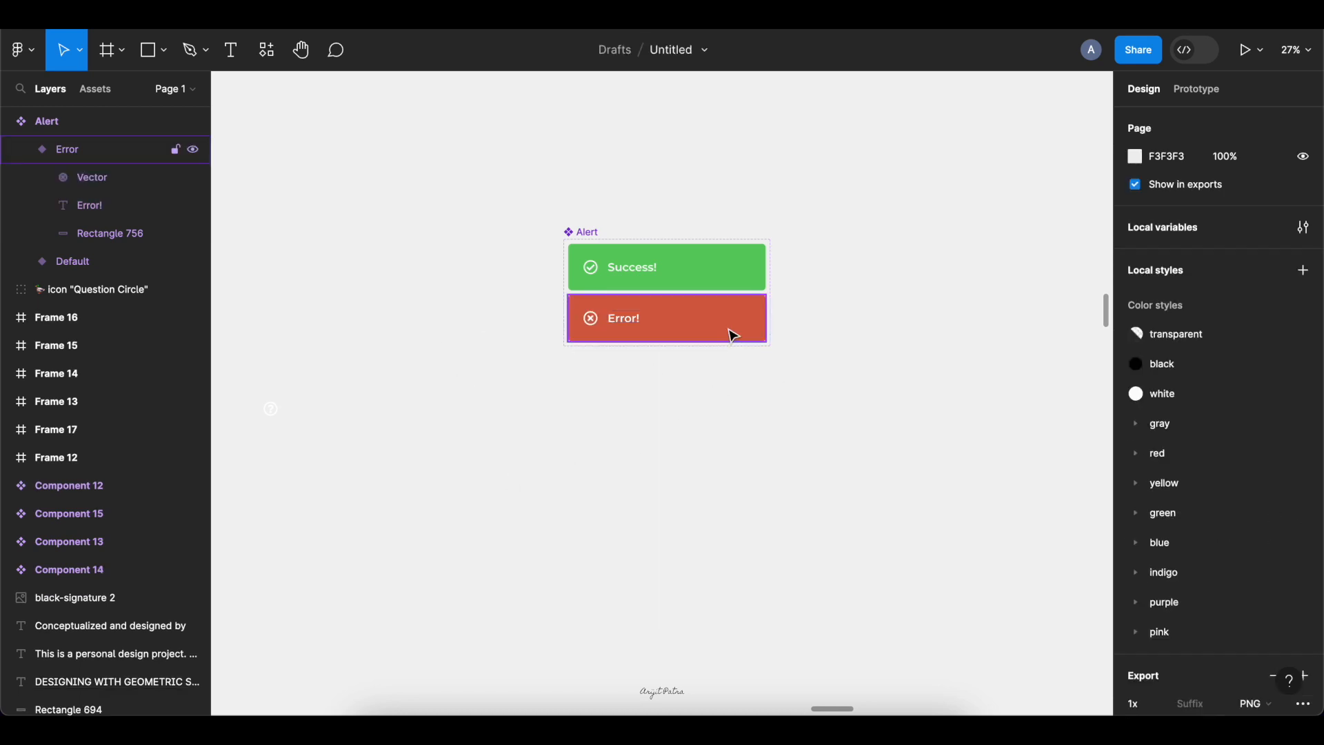
Step: Add a Warning variant with the warning colour, 'Warning!' text and a question-circle icon
{"action": "left_click", "coordinate": [664, 318]}
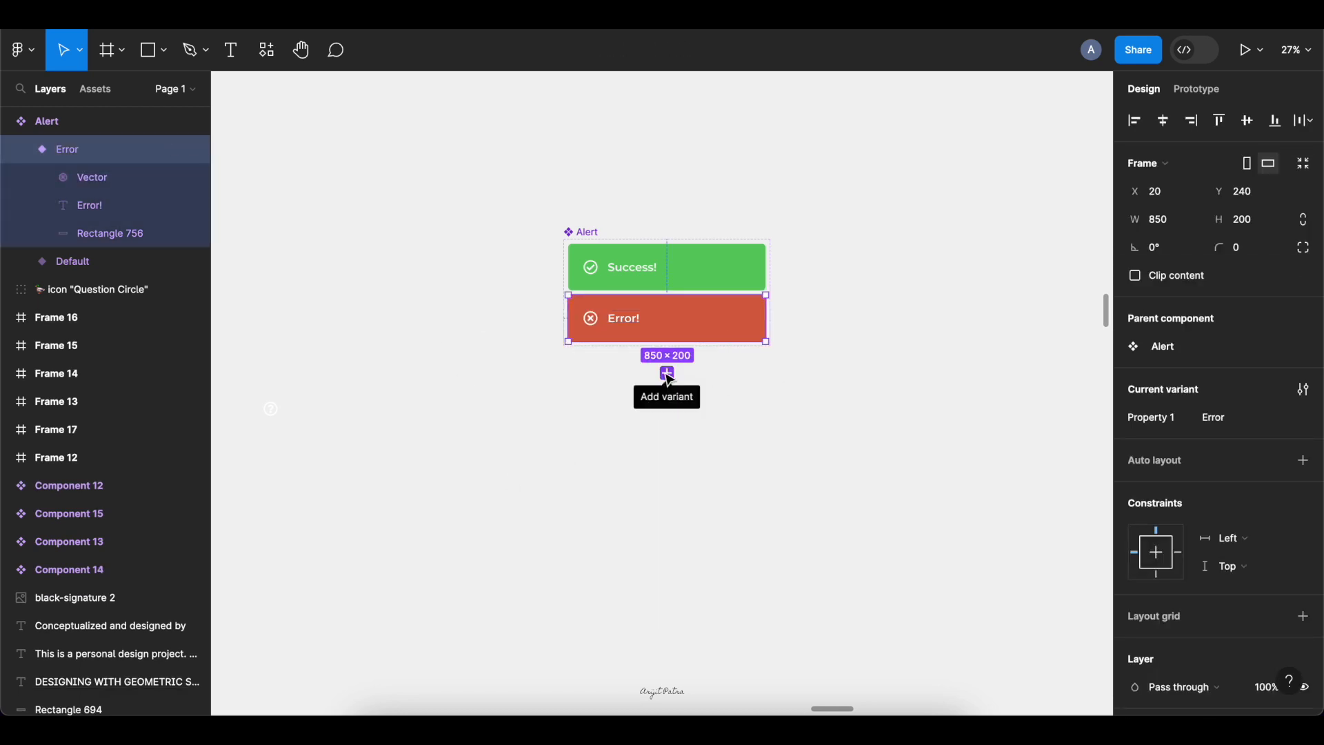
{"action": "left_click", "coordinate": [666, 374]}
{"action": "type", "text": "Warning"}
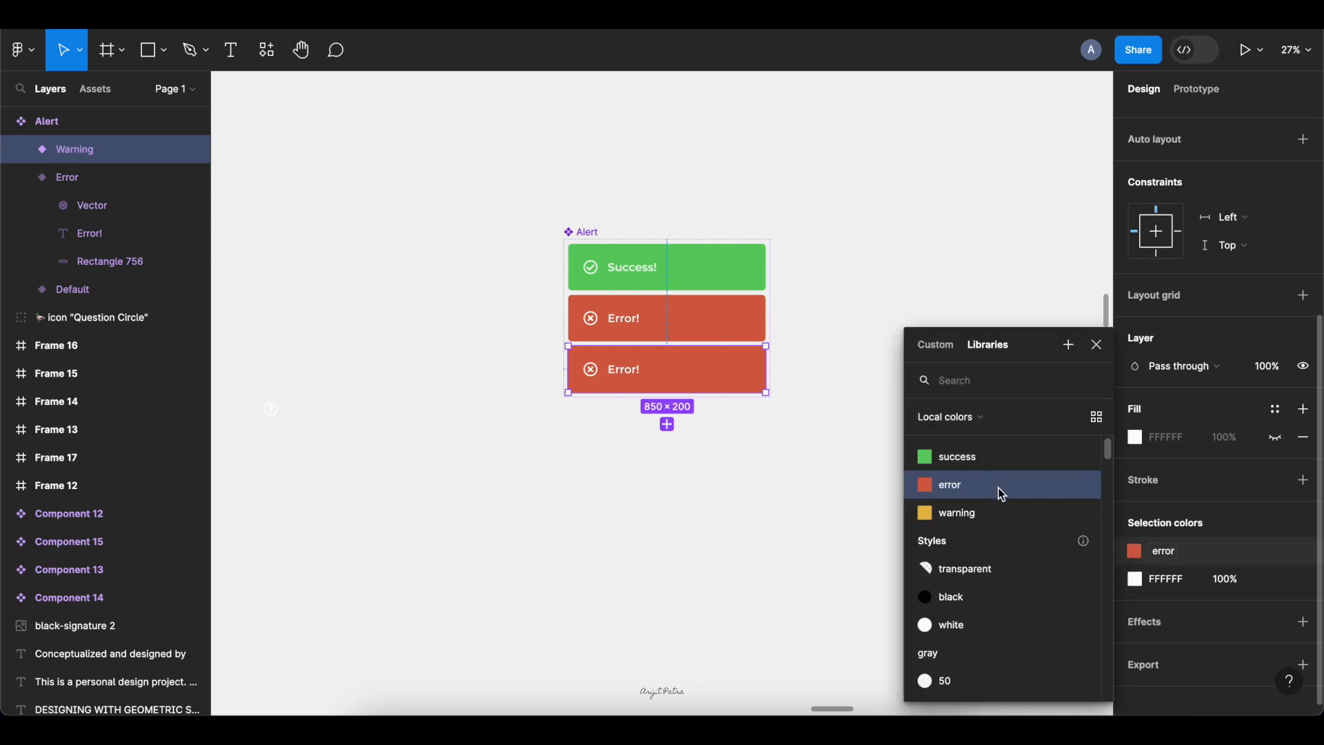
{"action": "left_click", "coordinate": [956, 513]}
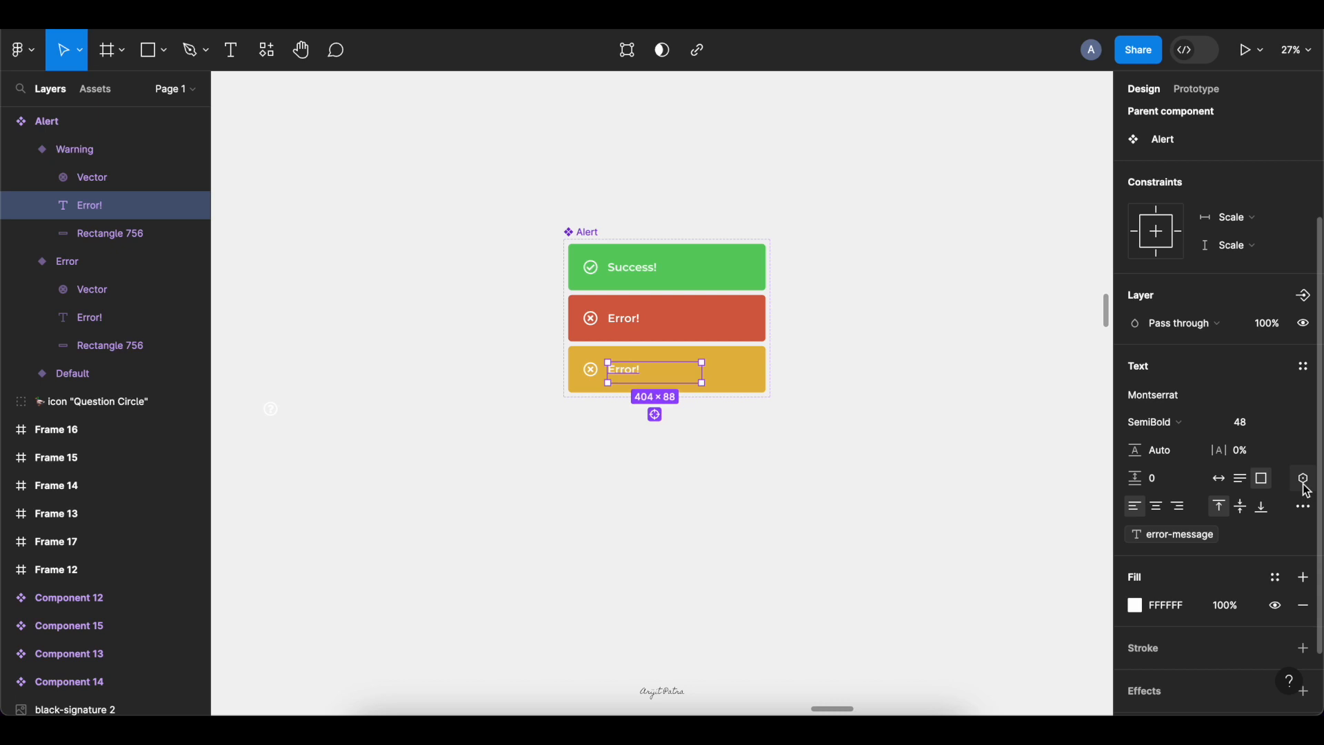
{"action": "type", "text": "Warning!"}
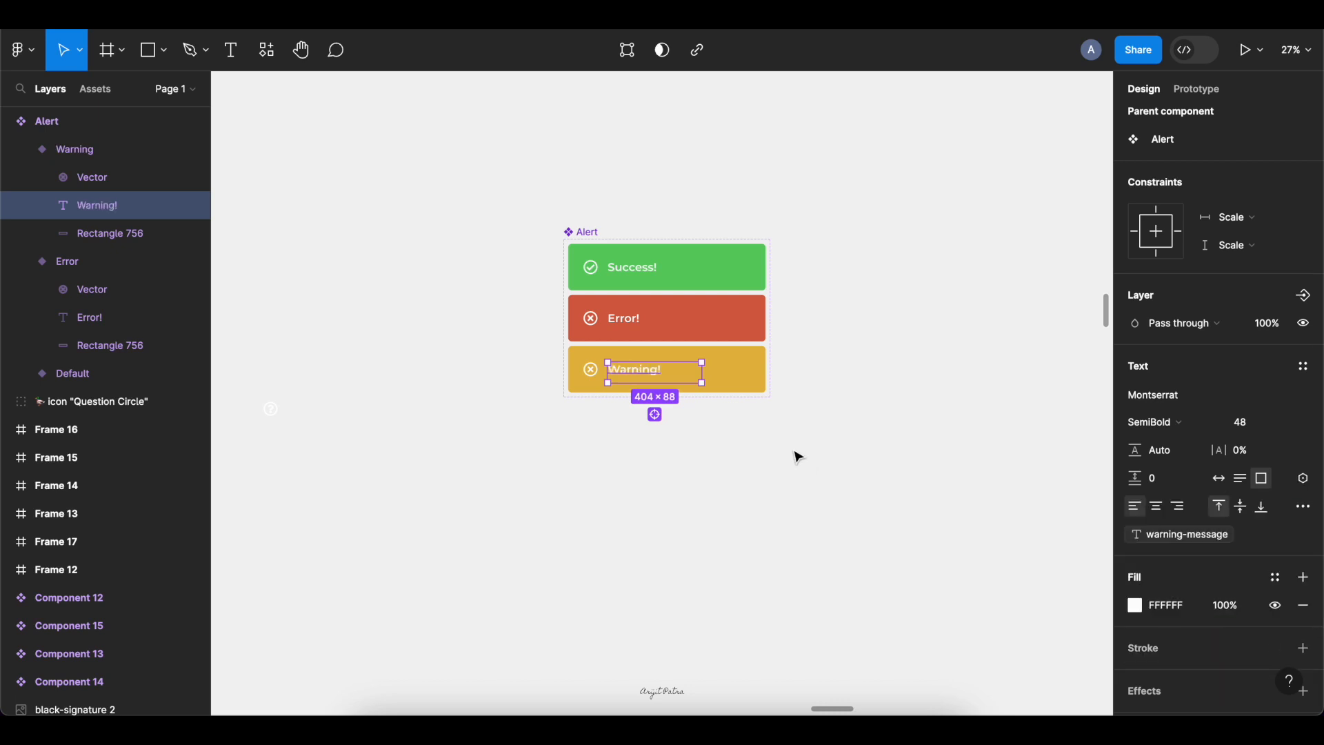
{"action": "left_click", "coordinate": [613, 271]}
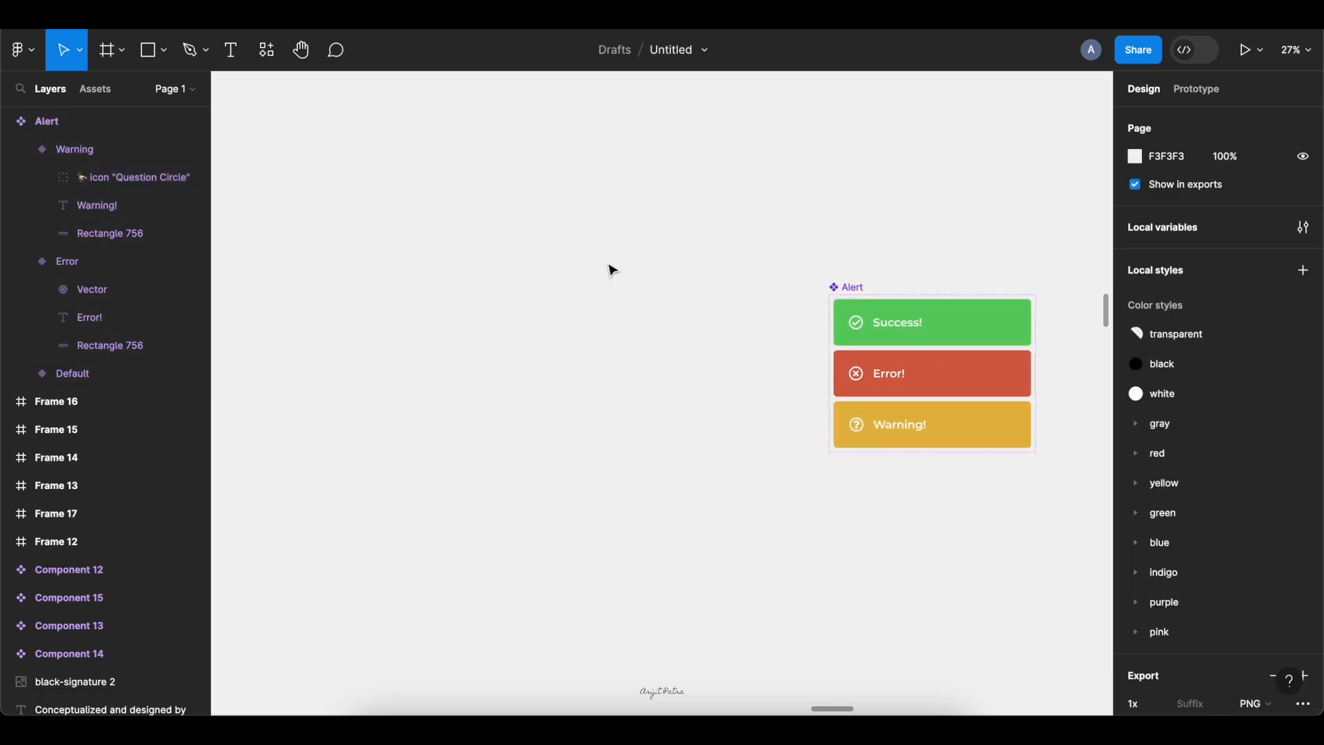
{"action": "left_click", "coordinate": [95, 88]}
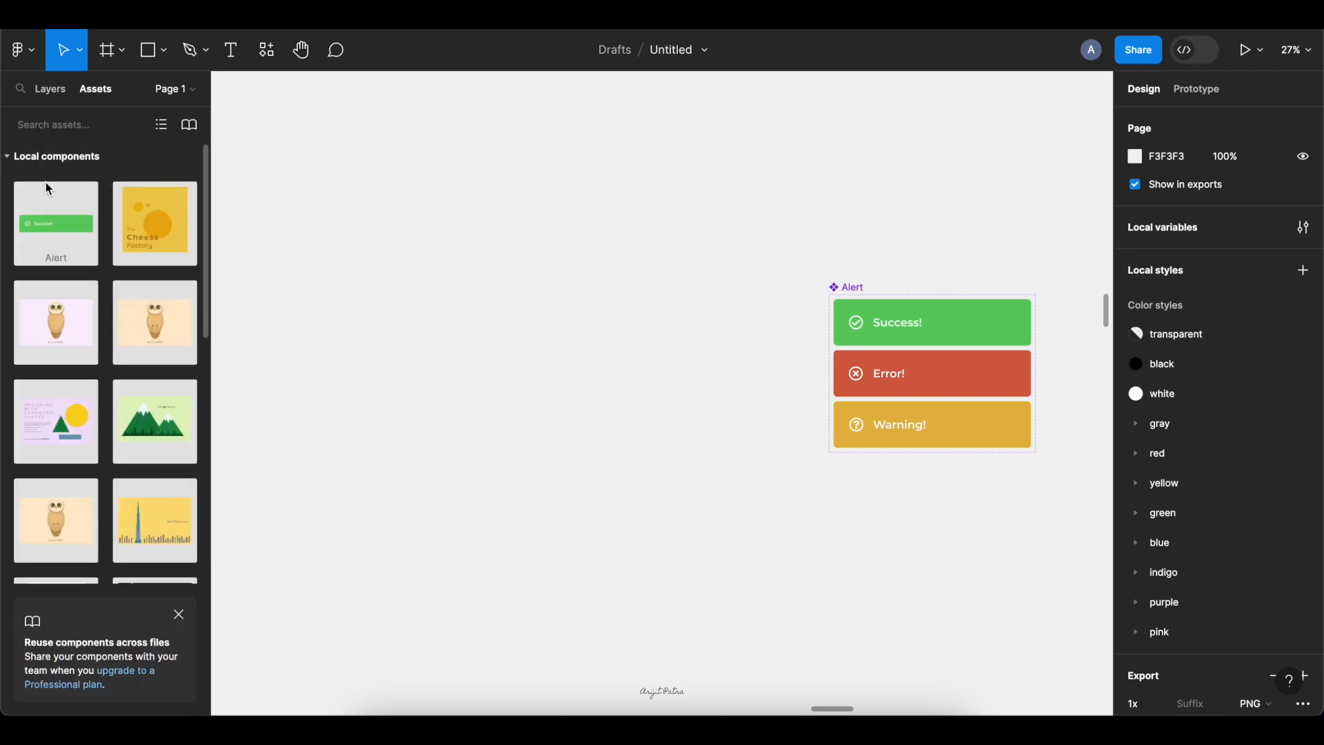